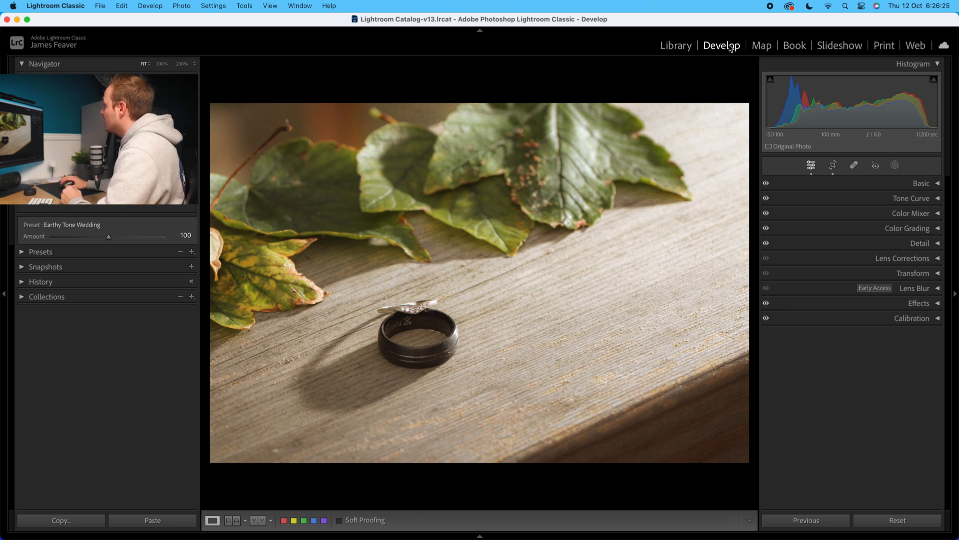
pyautogui.moveTo(869, 62)
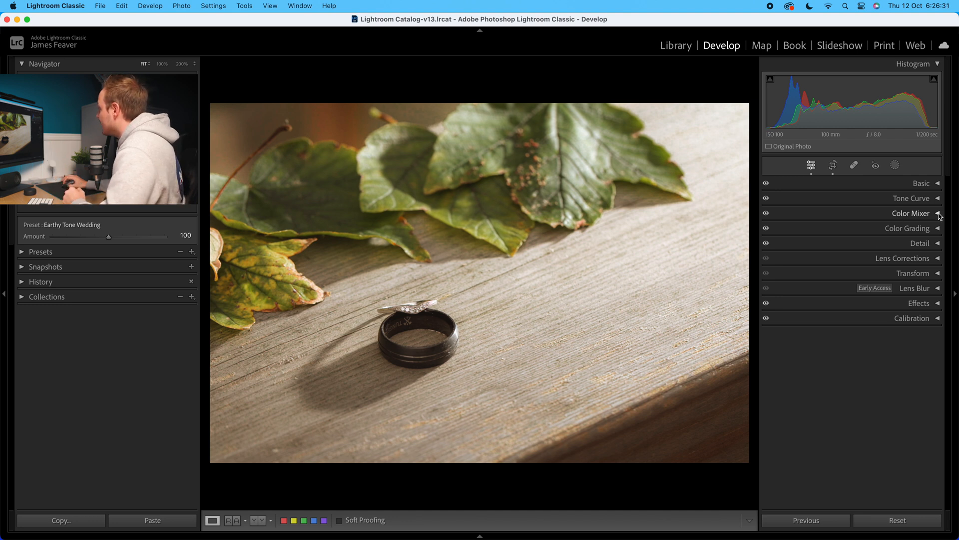
# Step: Review the preset's Color Mixer values in Color mode with All swatch, then return to HSL
pyautogui.click(911, 213)
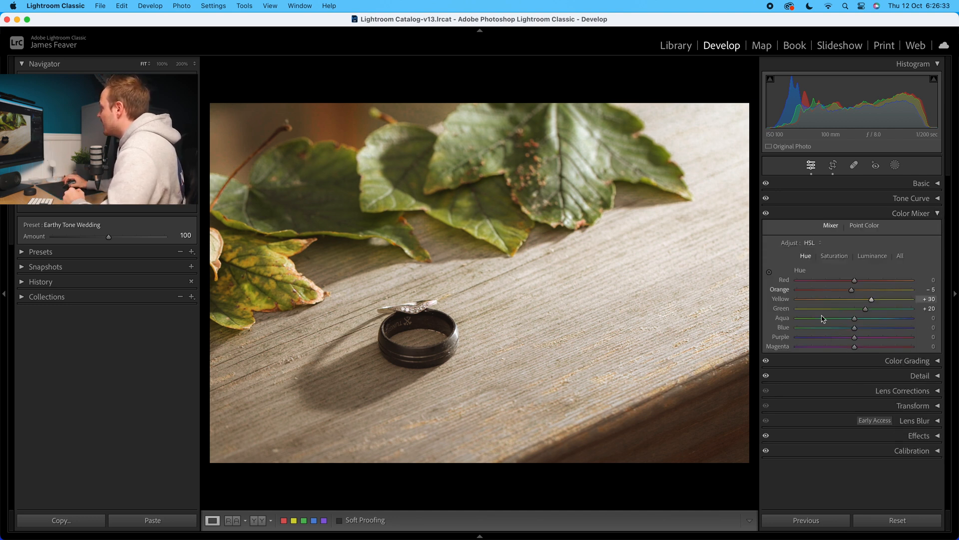
pyautogui.moveTo(870, 300)
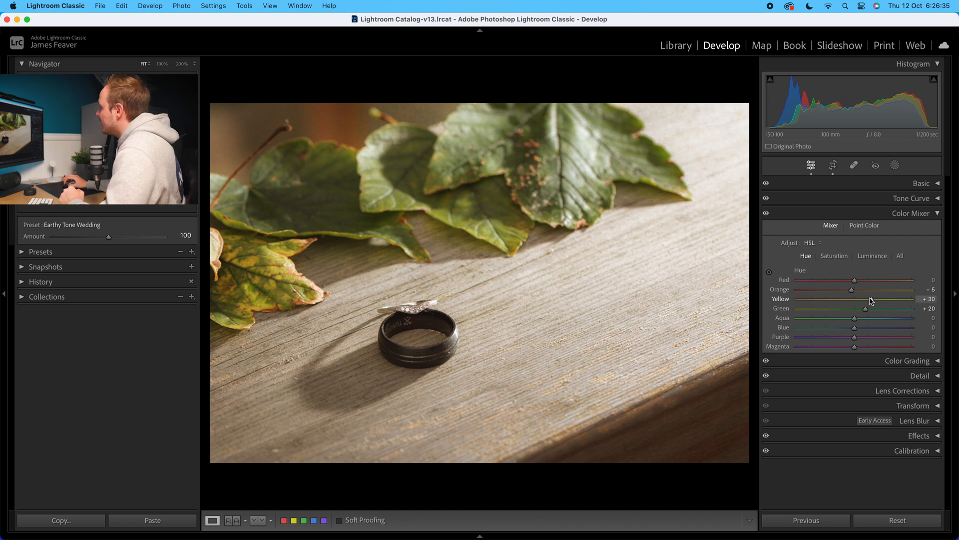
pyautogui.moveTo(831, 239)
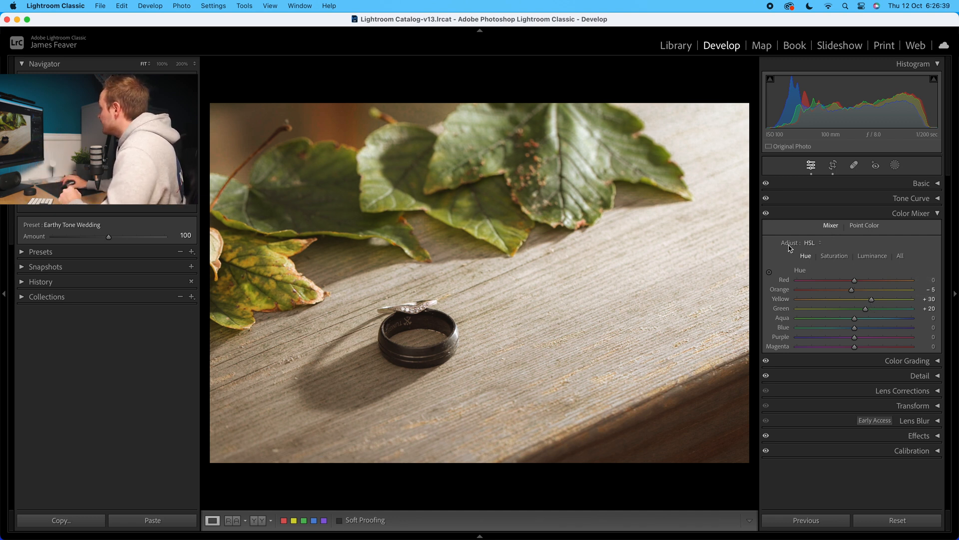
pyautogui.click(810, 242)
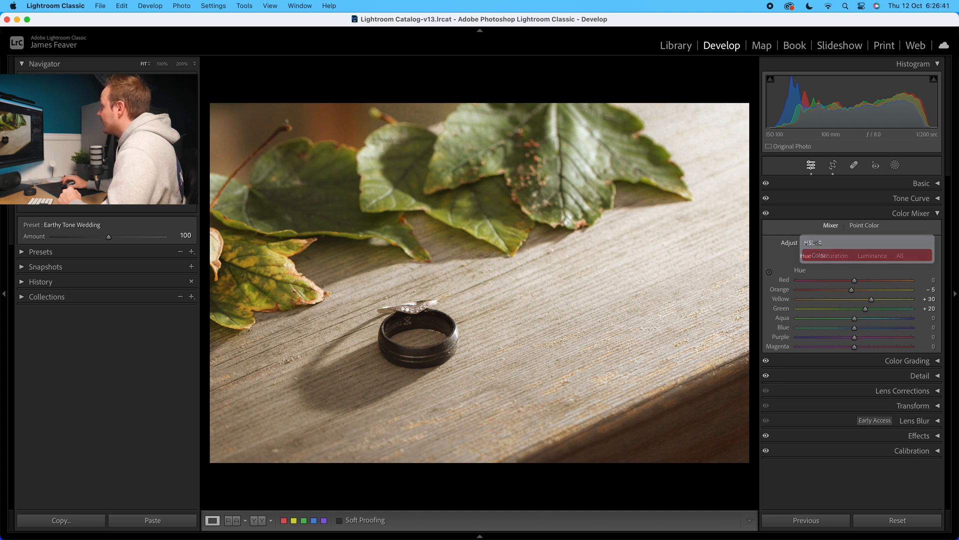
pyautogui.click(813, 242)
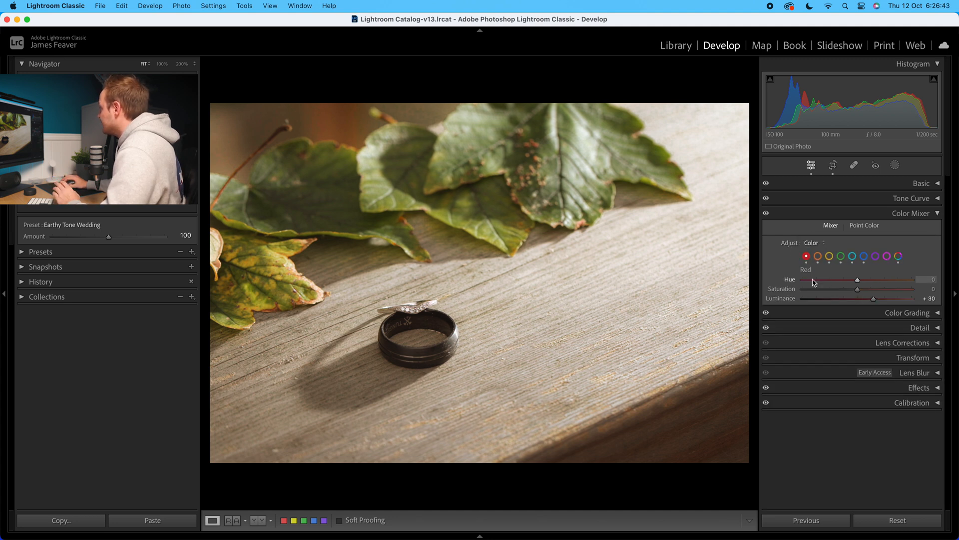
pyautogui.click(813, 243)
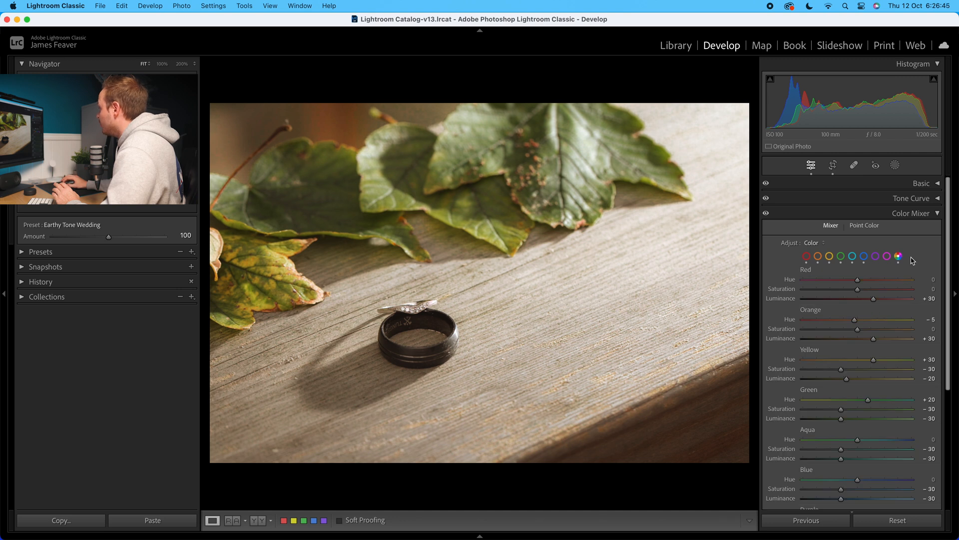
pyautogui.click(813, 242)
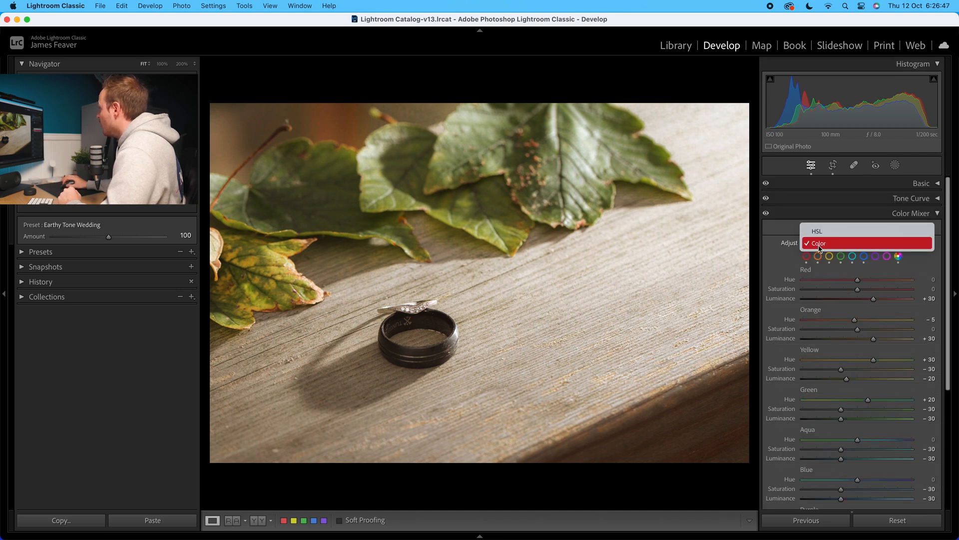
pyautogui.click(816, 231)
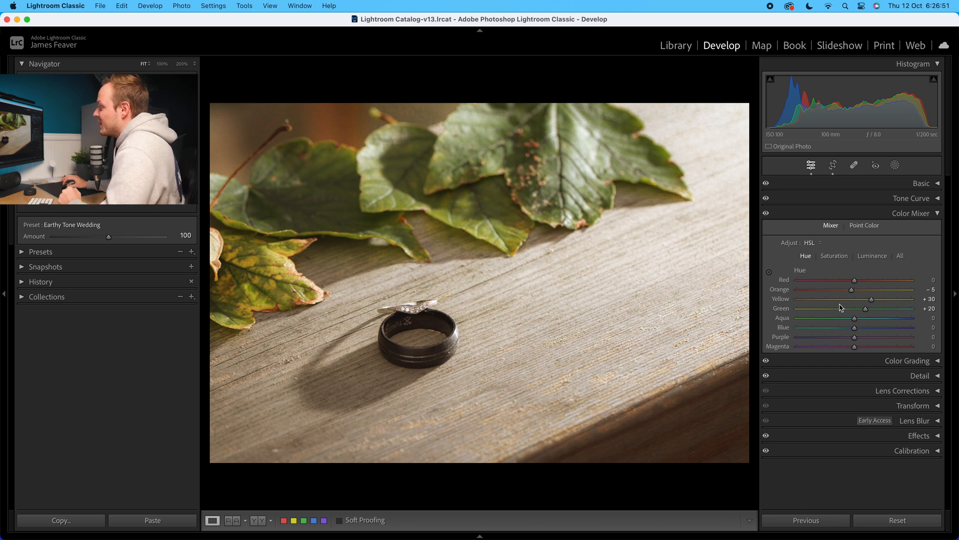
# Step: Sample a yellow-green leaf tone as the Point Color target
pyautogui.click(864, 226)
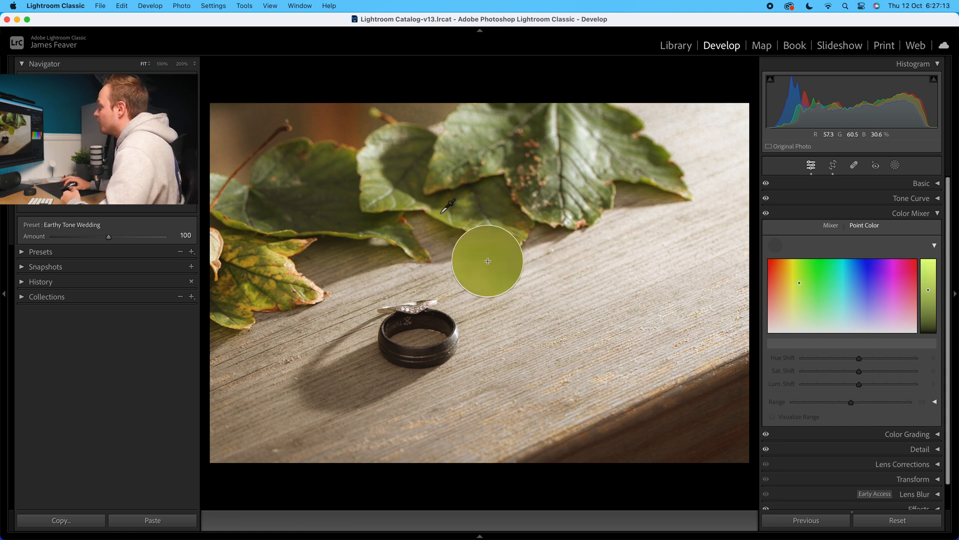
pyautogui.click(488, 261)
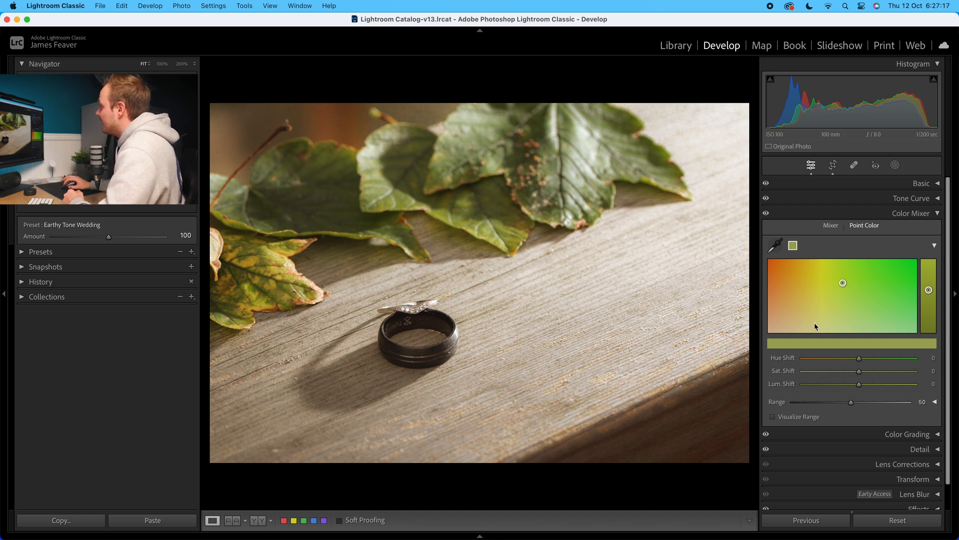
pyautogui.moveTo(786, 366)
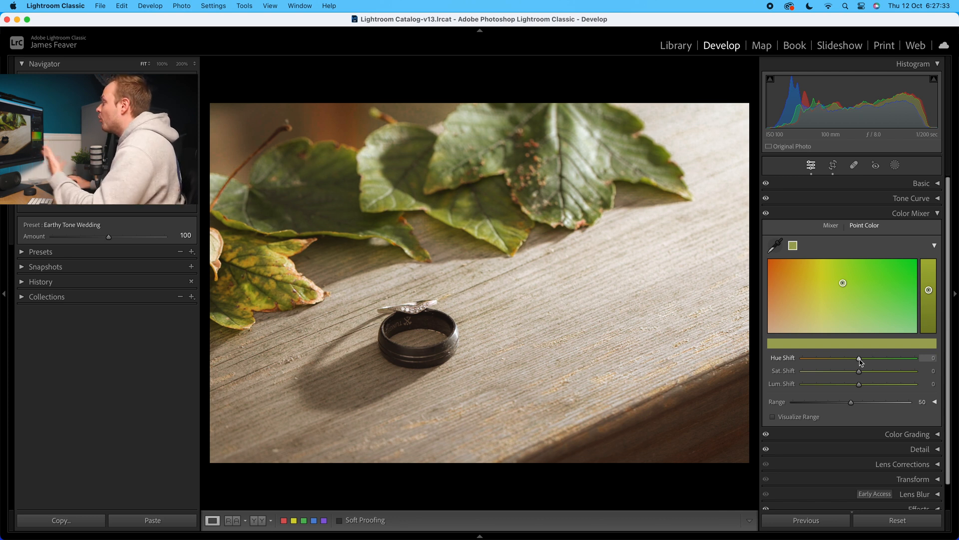
pyautogui.moveTo(529, 182)
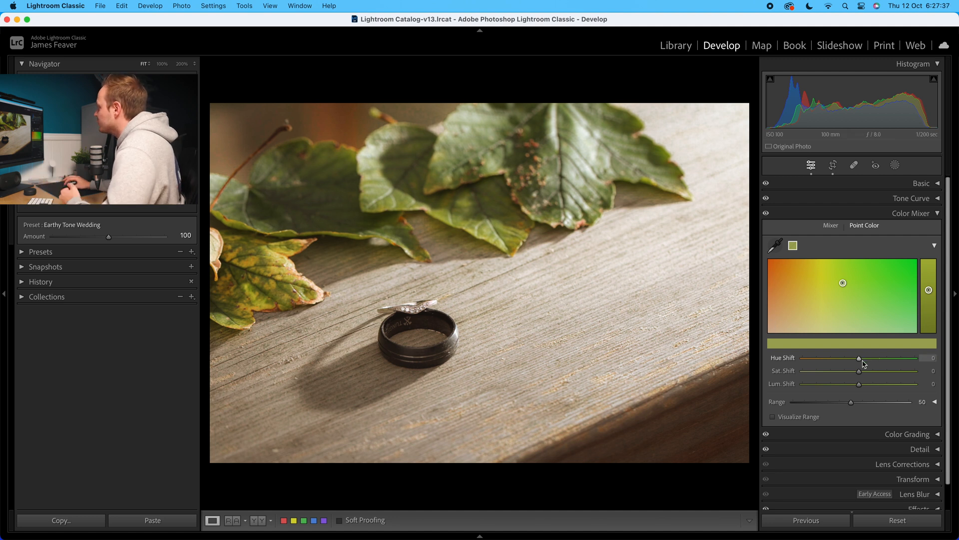
pyautogui.moveTo(859, 359)
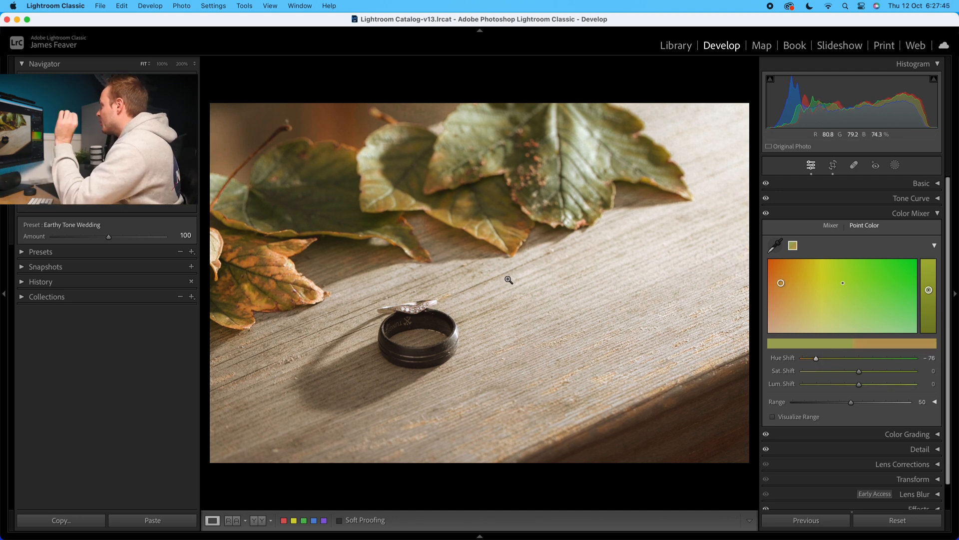
pyautogui.moveTo(670, 302)
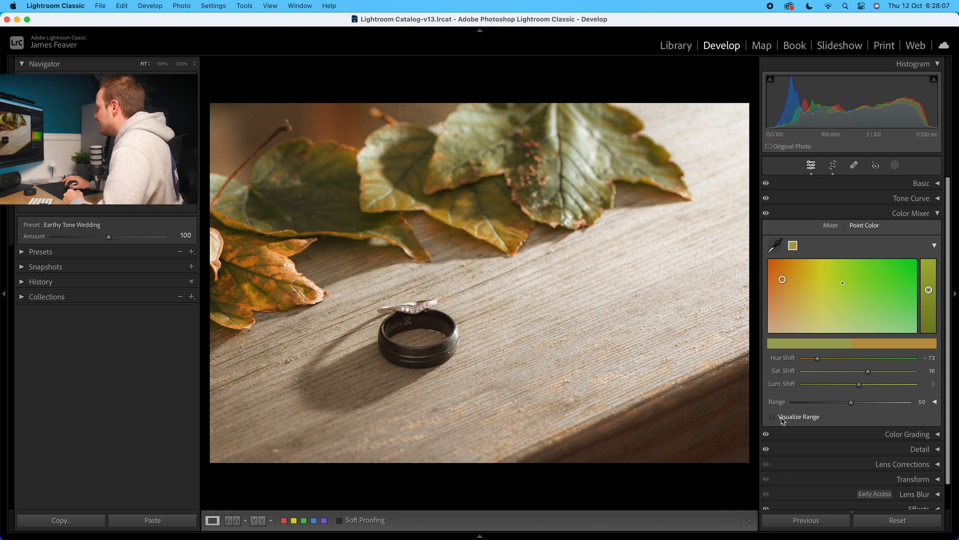
# Step: Turn on Visualize Range after shifting hue −73 and saturation +16
pyautogui.click(773, 416)
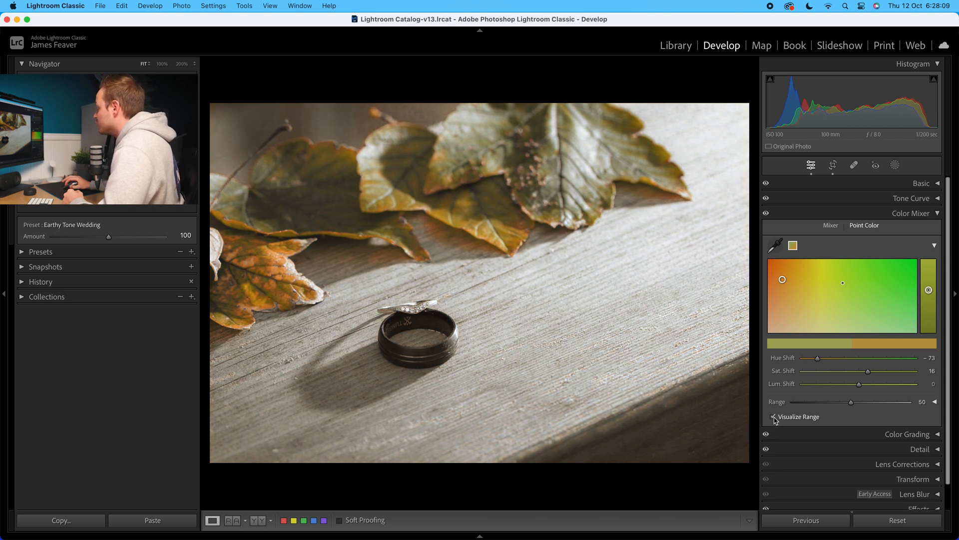
pyautogui.click(774, 416)
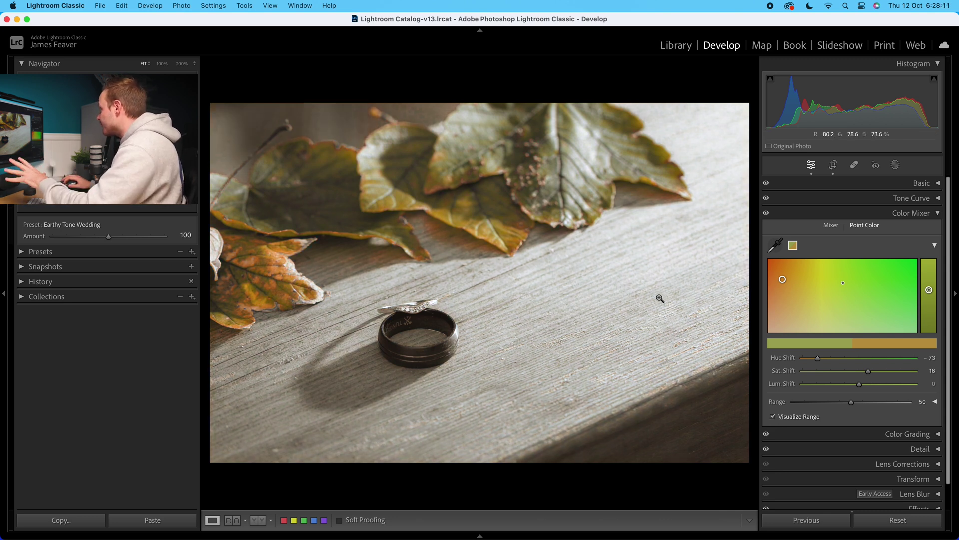